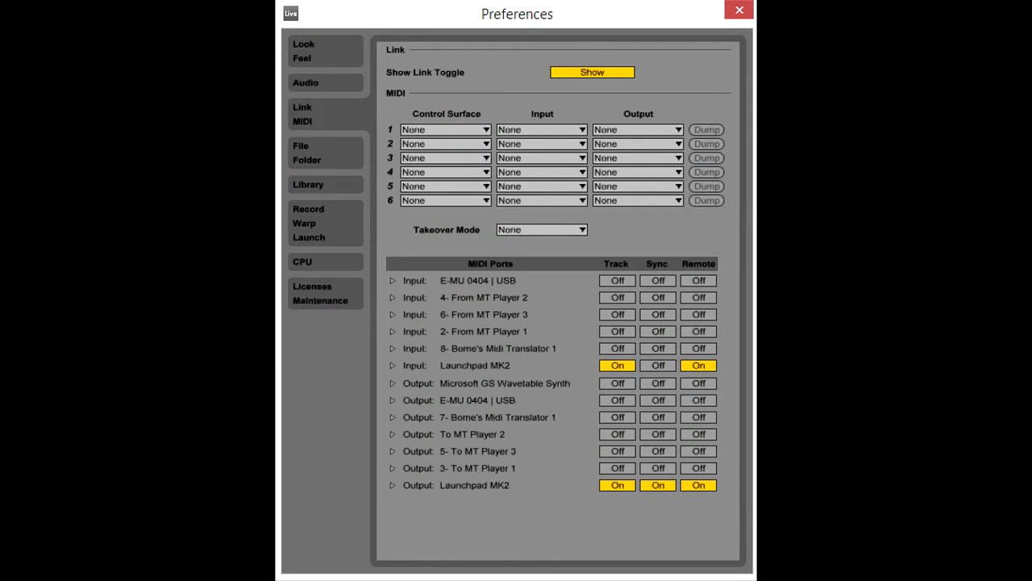
mouse_move(383, 181)
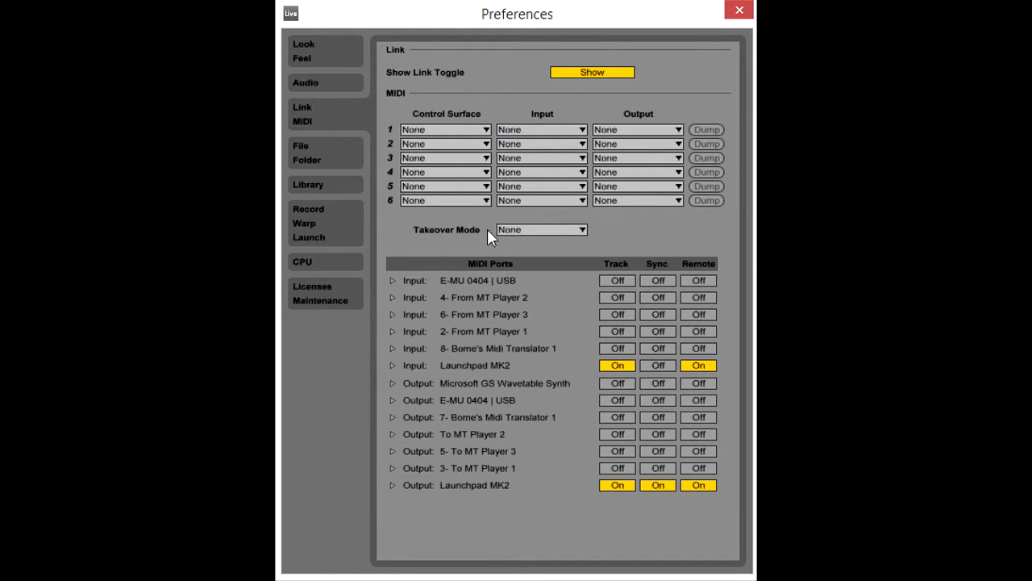
mouse_move(435, 137)
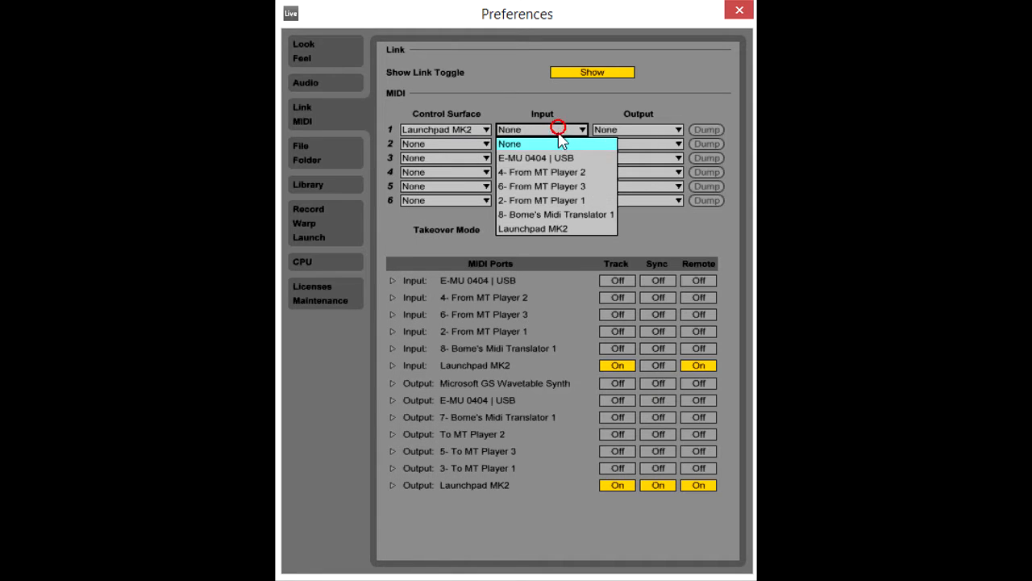
Assign Launchpad MK2 as Control Surface 1's MIDI input in Link/MIDI preferences.
click(532, 229)
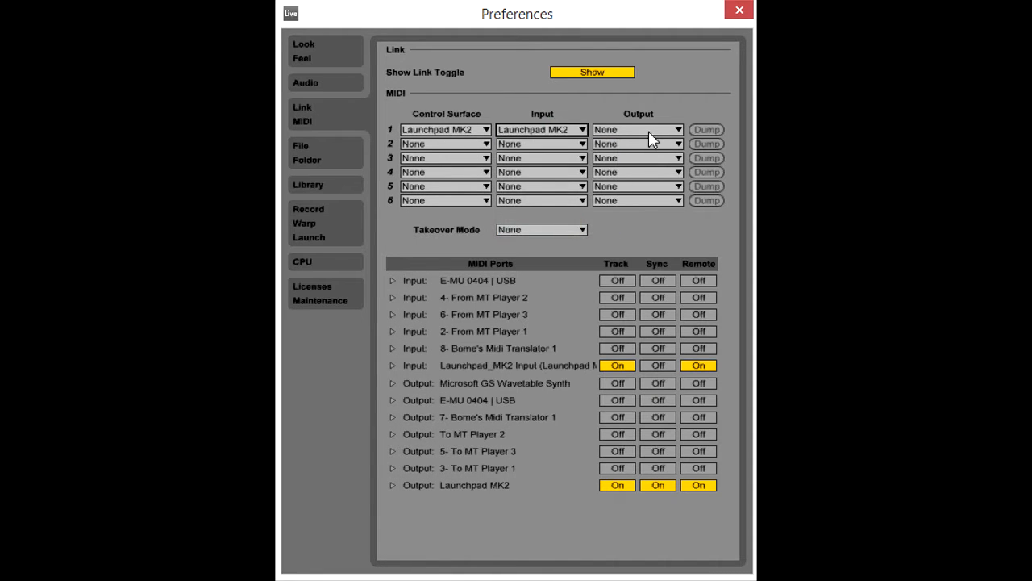
click(637, 129)
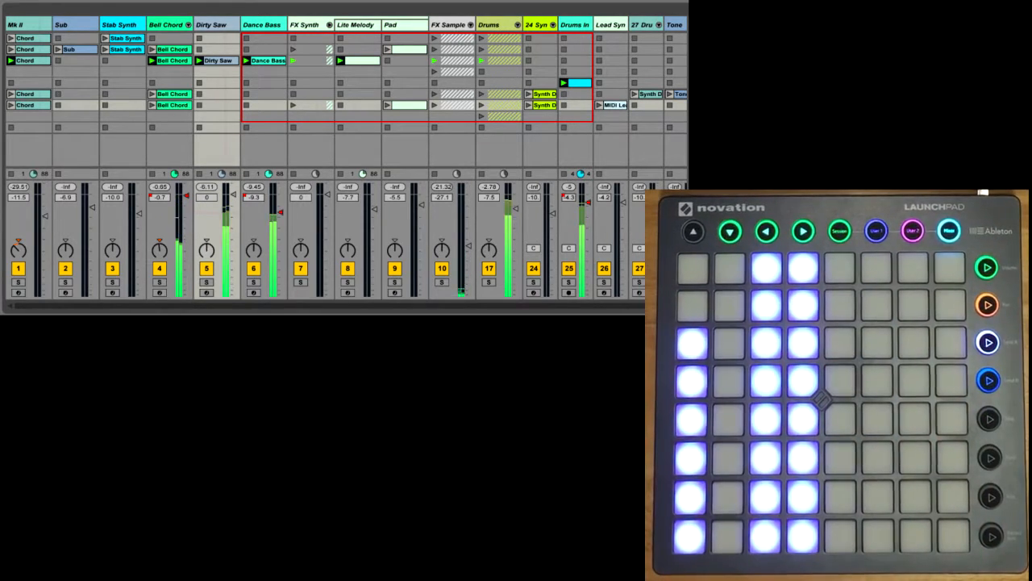
Route Control Surface 1's output to Launchpad MK2 so its pad grid mirrors the session's clips.
click(913, 231)
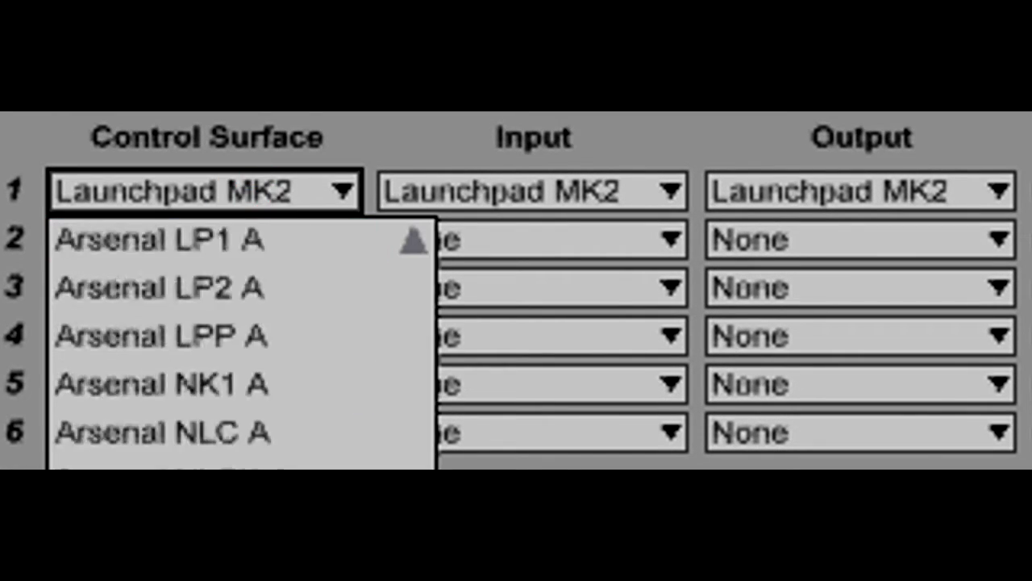
click(224, 239)
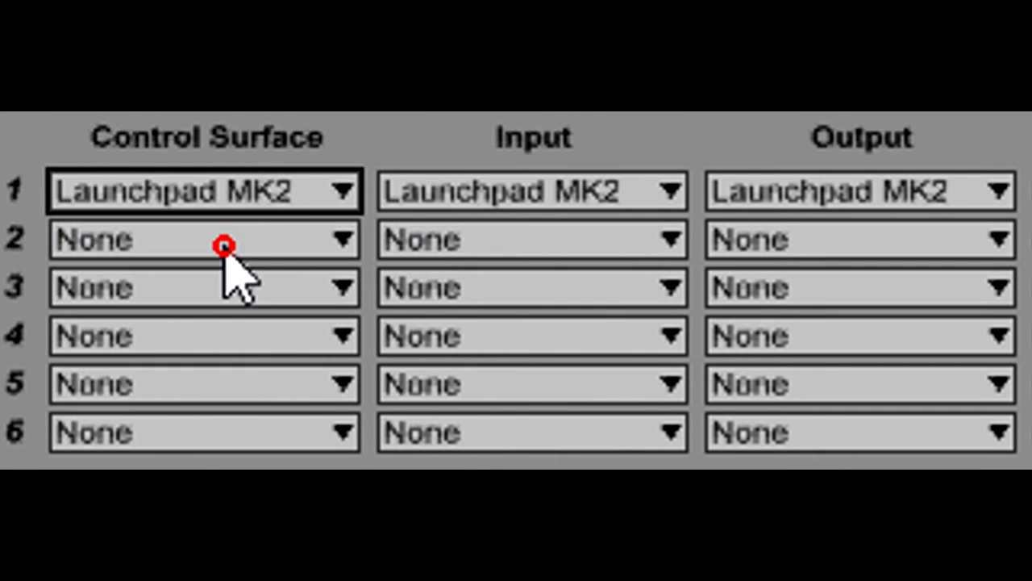
click(203, 190)
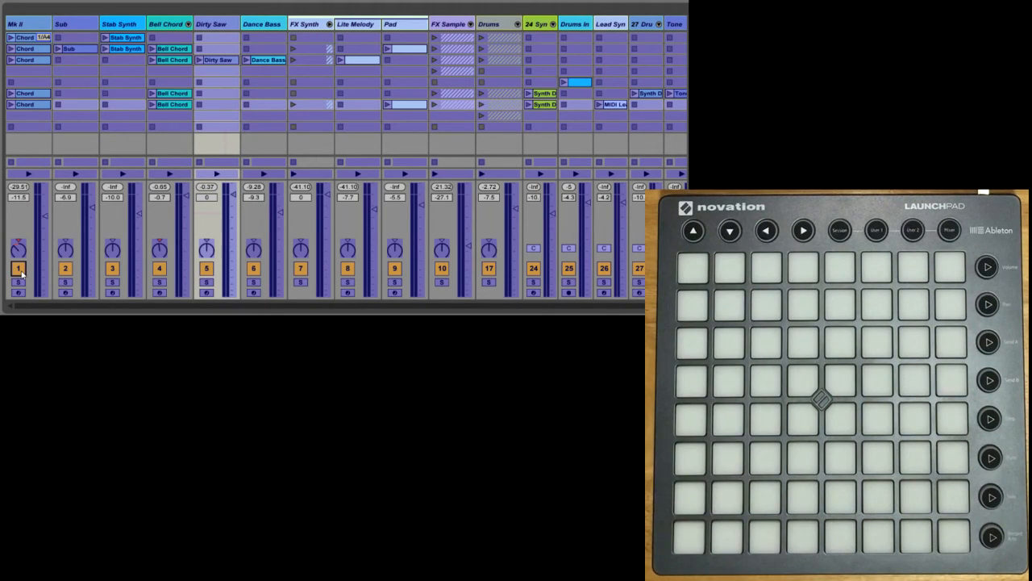
Set Control Surface 1 back to None so the Launchpad no longer controls the session.
click(729, 266)
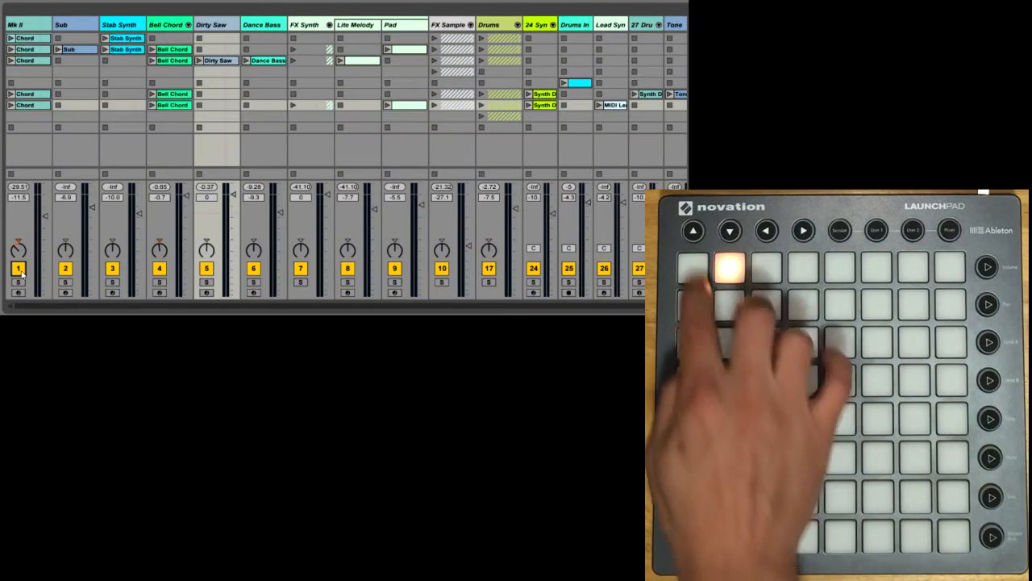